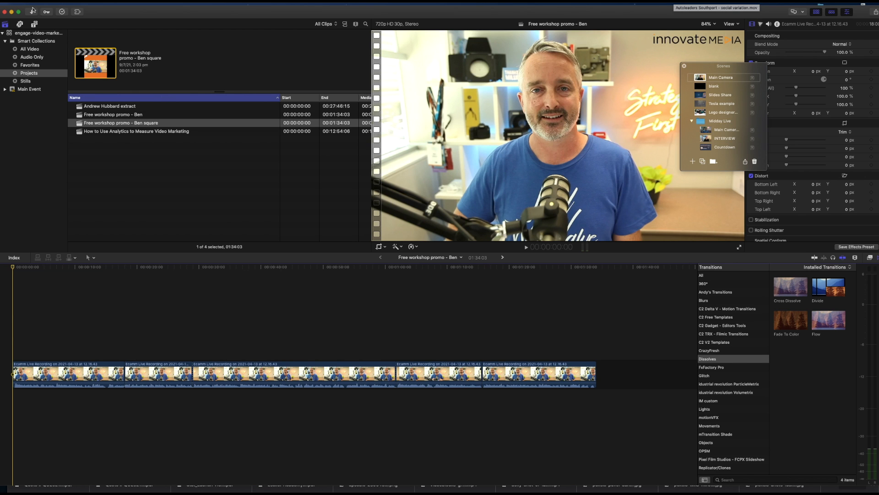
- Create a new project 'Promo video square' with Square video format at 1080x1080
click(27, 4)
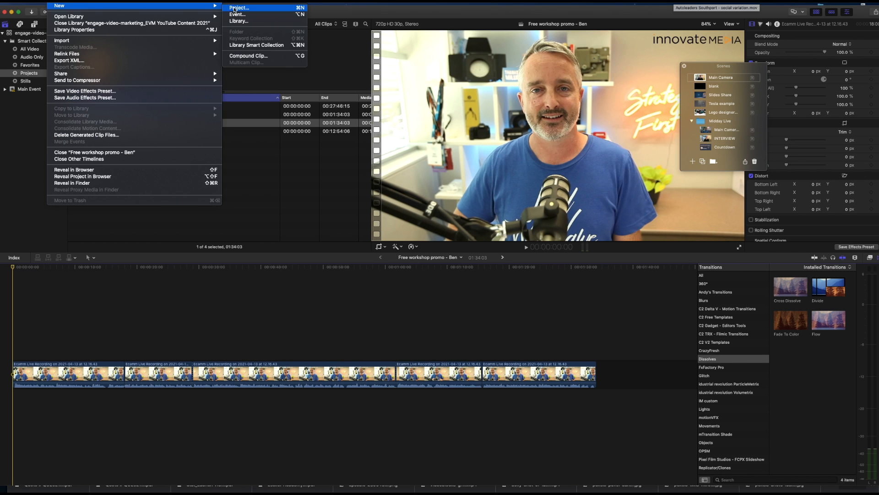
click(239, 7)
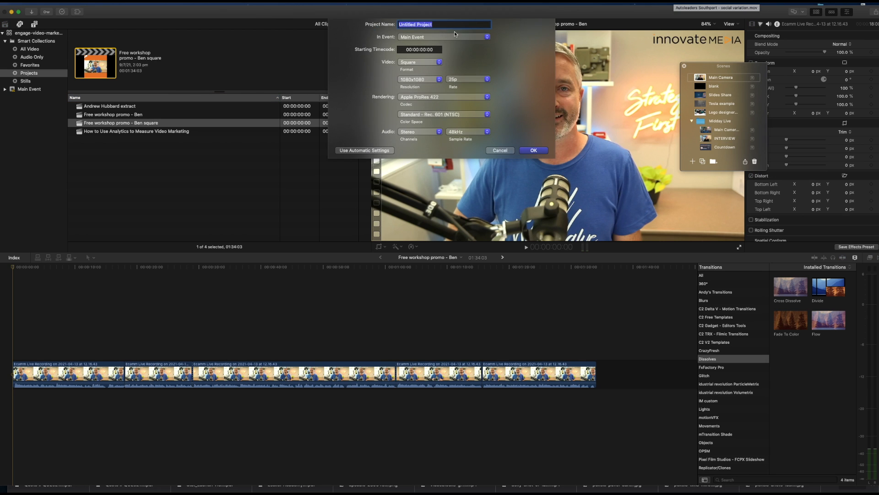
text(Promo video square)
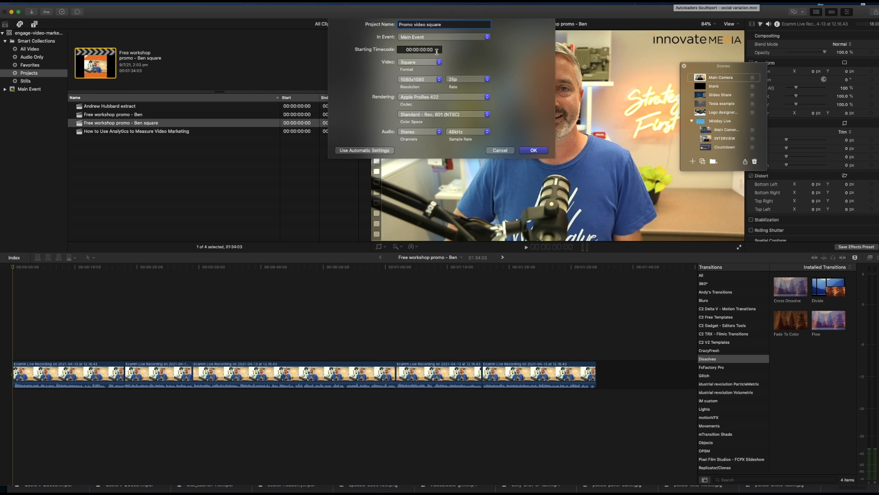
click(419, 61)
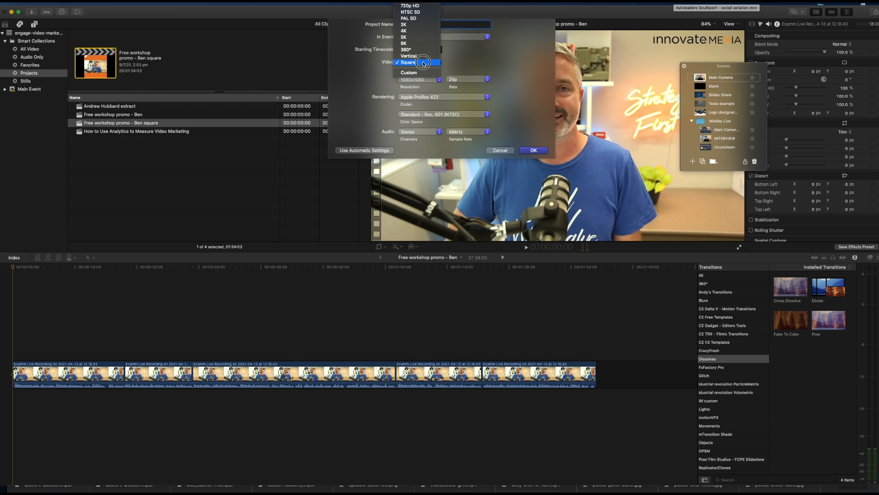
click(408, 62)
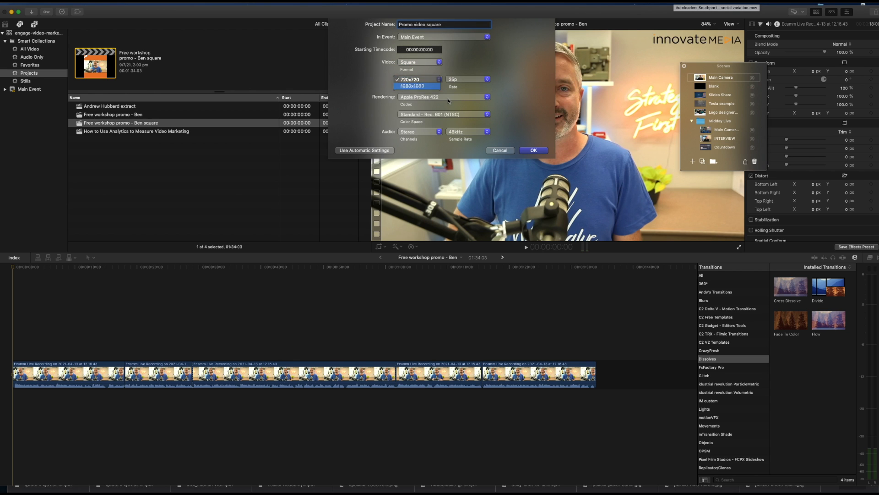
click(415, 86)
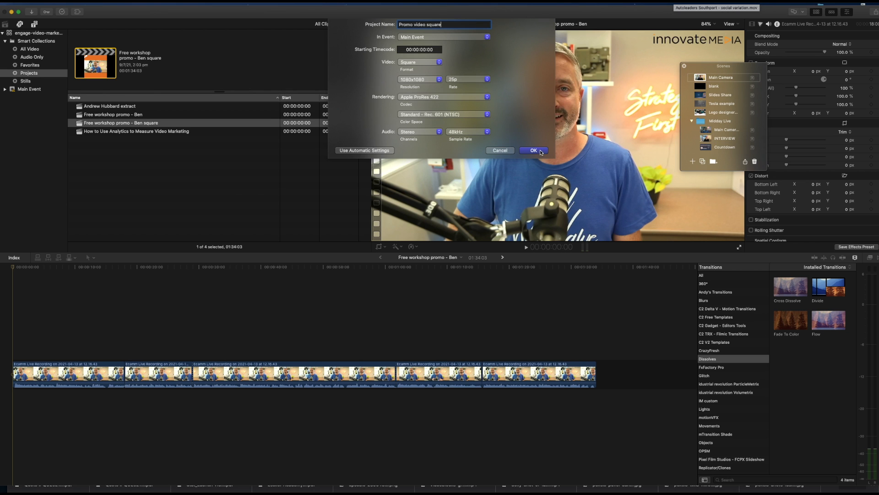
click(533, 149)
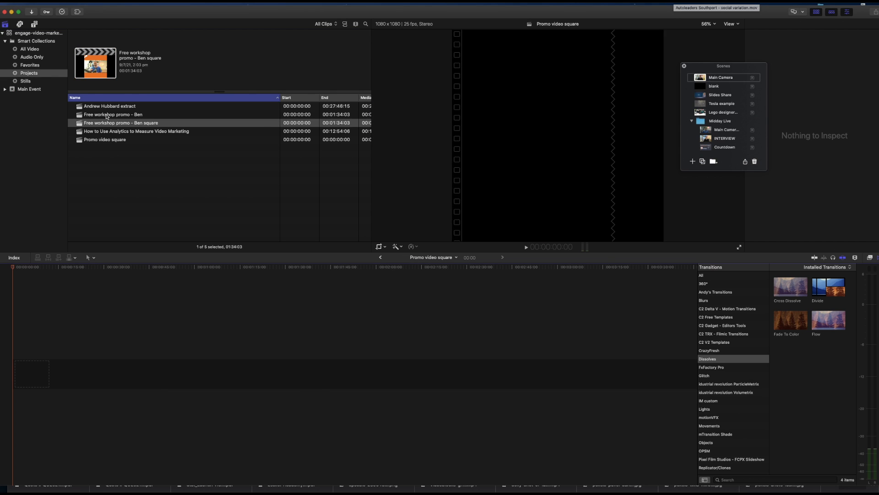
- Bring the workshop promo clips into Promo video square and skim the timeline to check framing
click(112, 114)
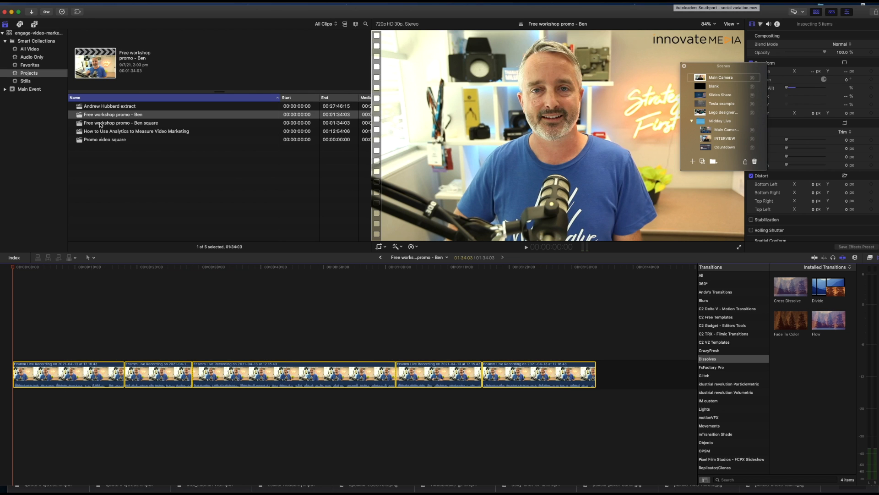
click(104, 139)
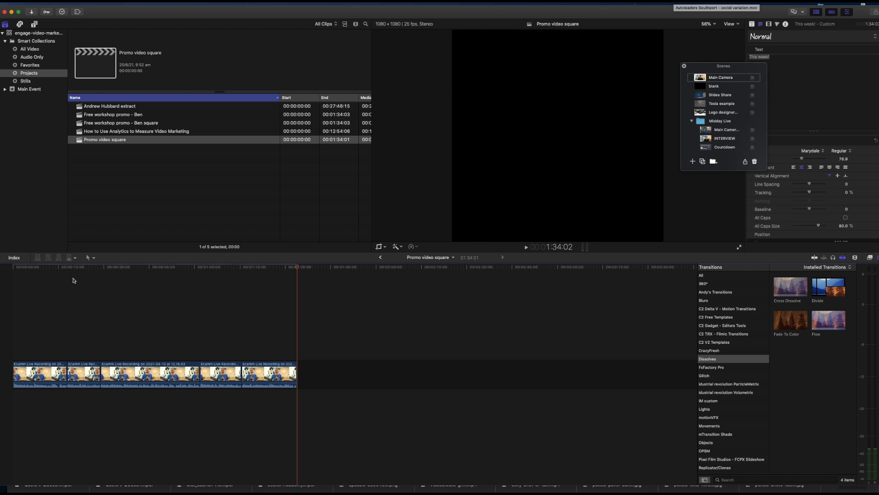
click(121, 274)
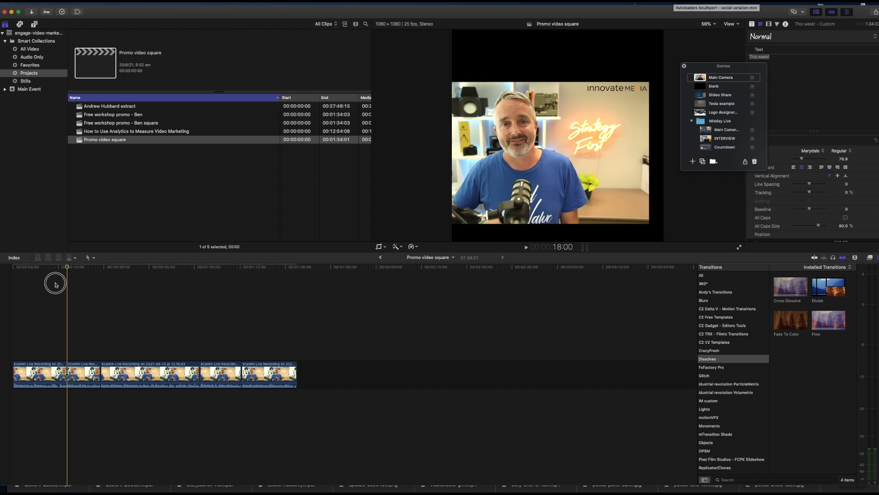
drag(66, 283, 96, 283)
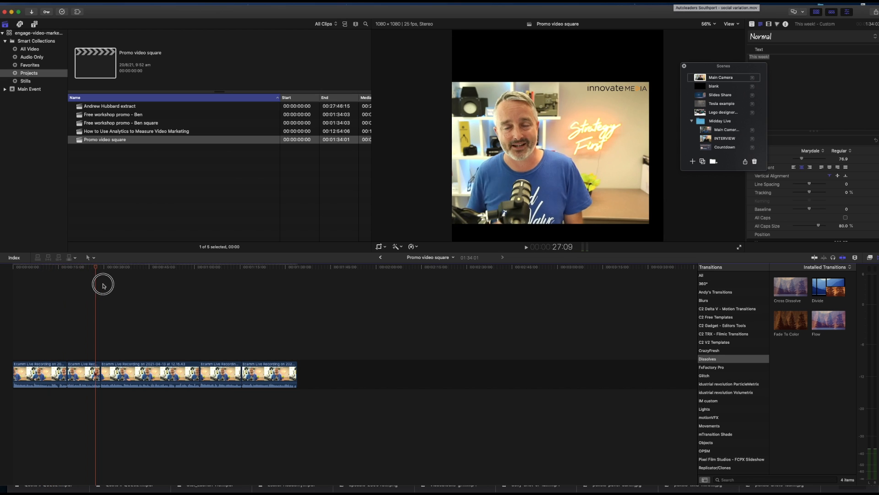
drag(95, 283, 229, 283)
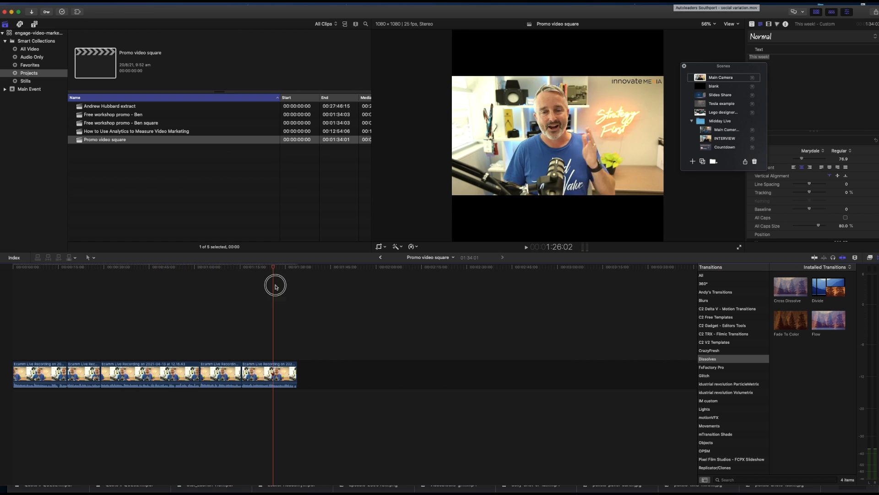
drag(273, 280, 165, 280)
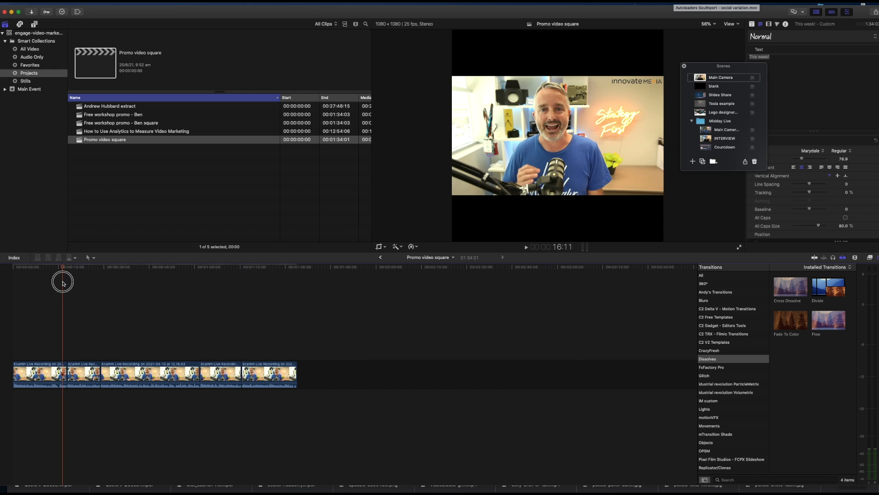
click(49, 267)
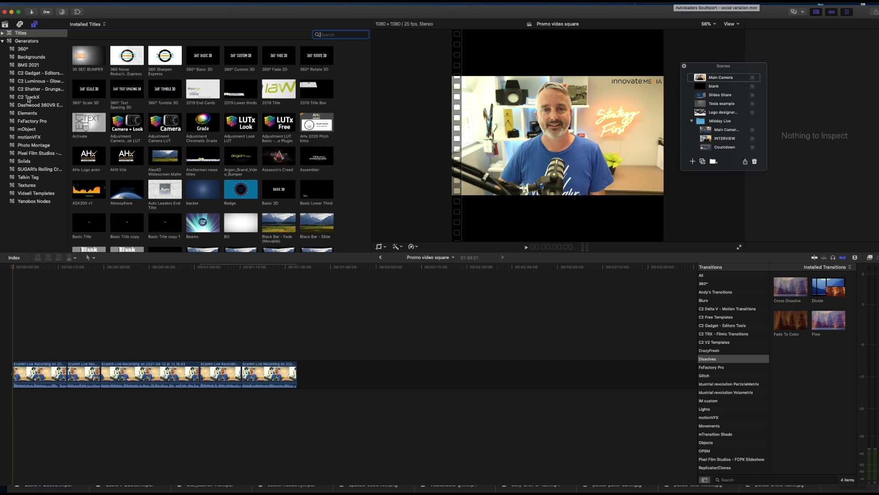
- Add a custom solid above the clips, colour it orange and crop its top to reveal the video
click(24, 162)
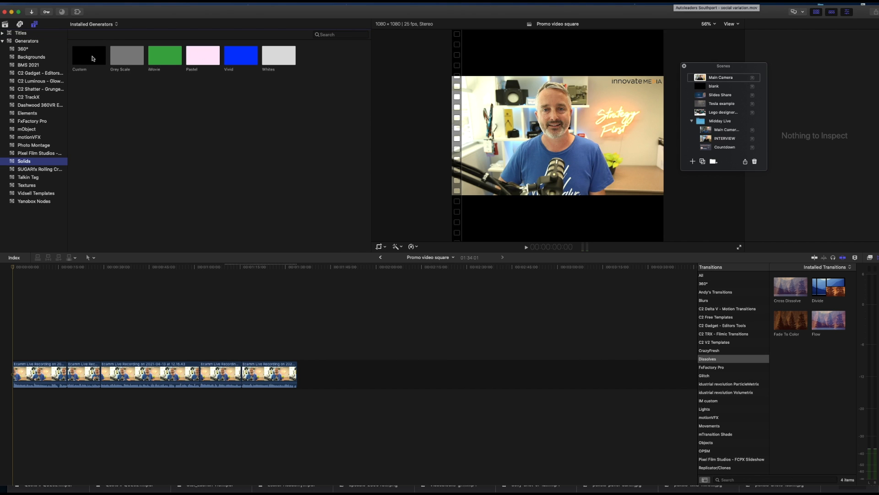
drag(89, 55, 43, 327)
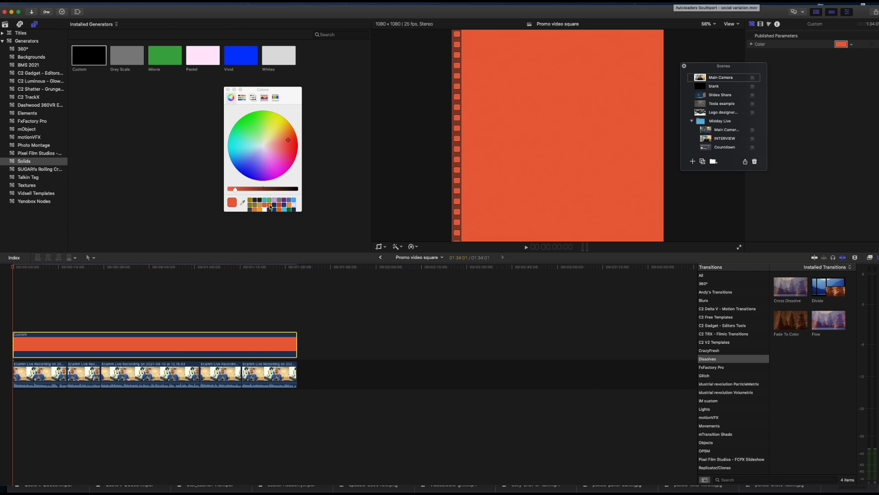
click(293, 128)
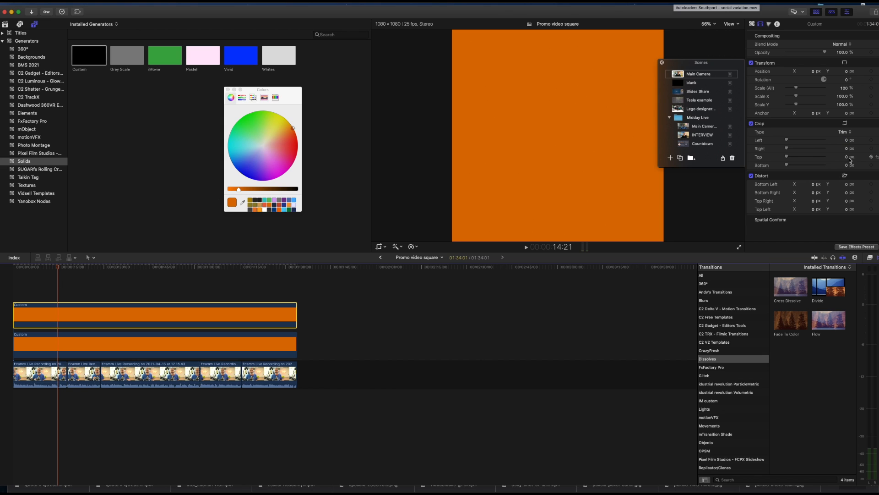
drag(786, 157, 796, 156)
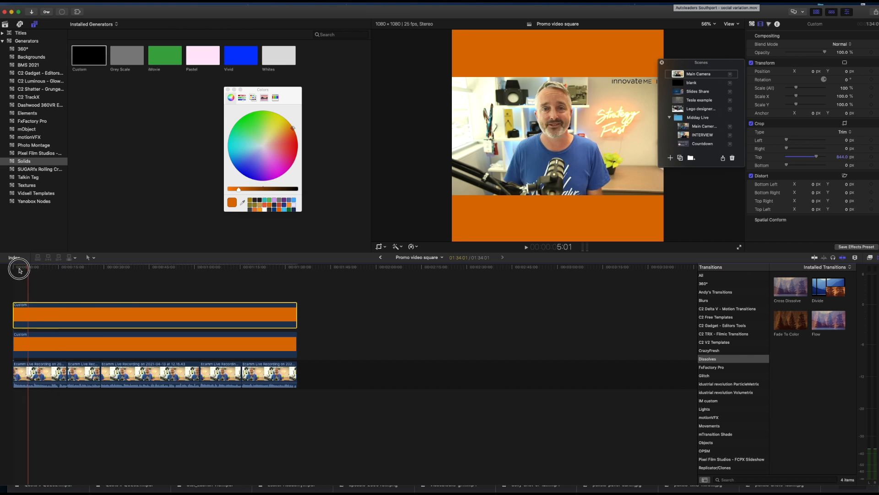
- Check the framing along the video and enlarge the talking-head clip within the square
drag(18, 268, 51, 269)
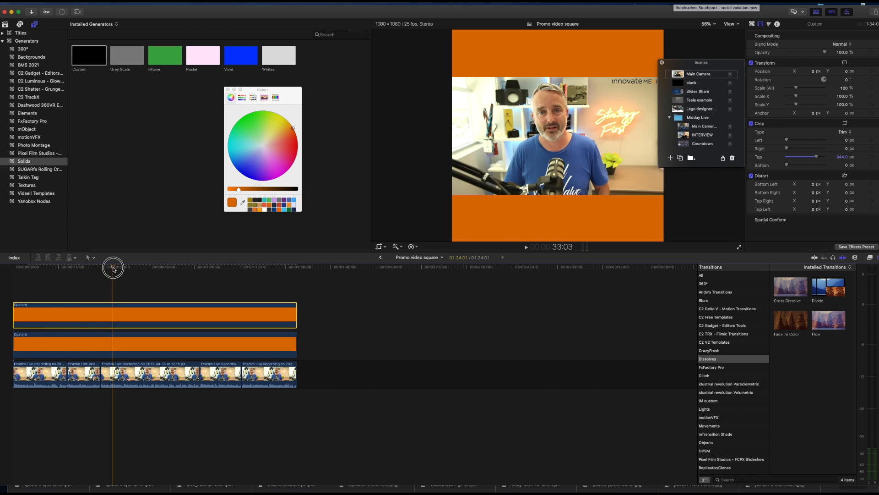
drag(112, 267, 83, 267)
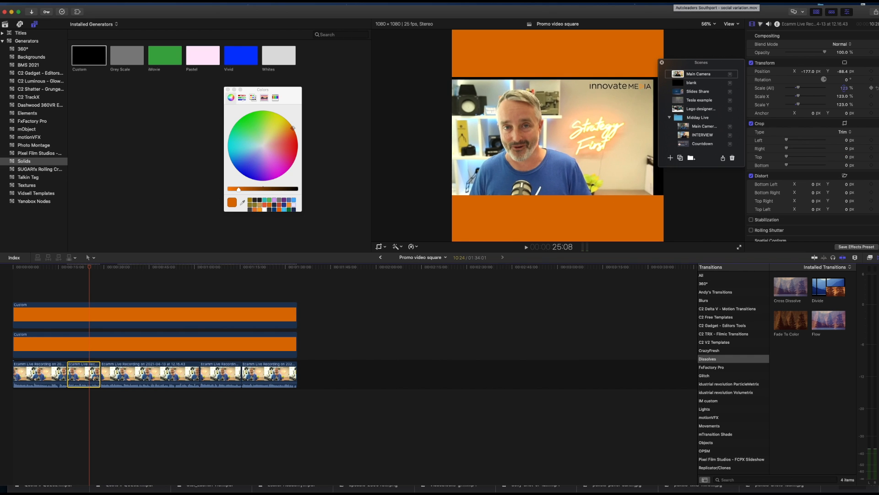
drag(800, 88, 813, 88)
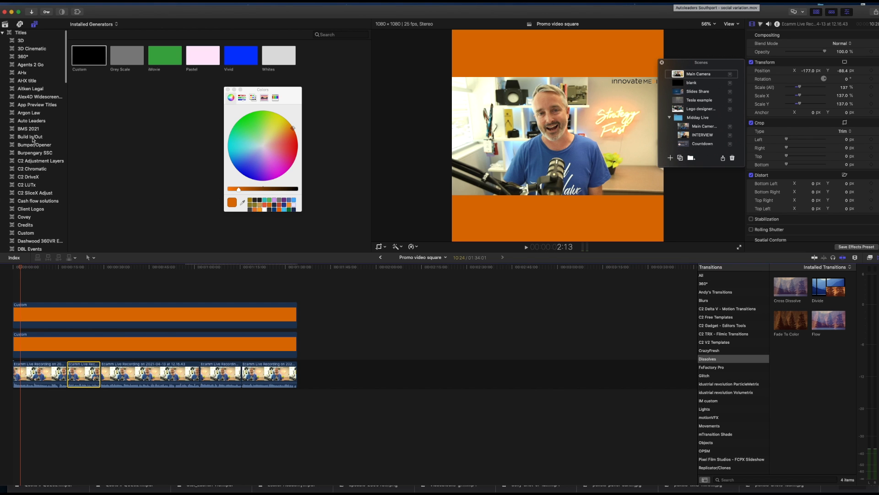
- Add a Build In/Out title and stretch it across the whole video
click(29, 136)
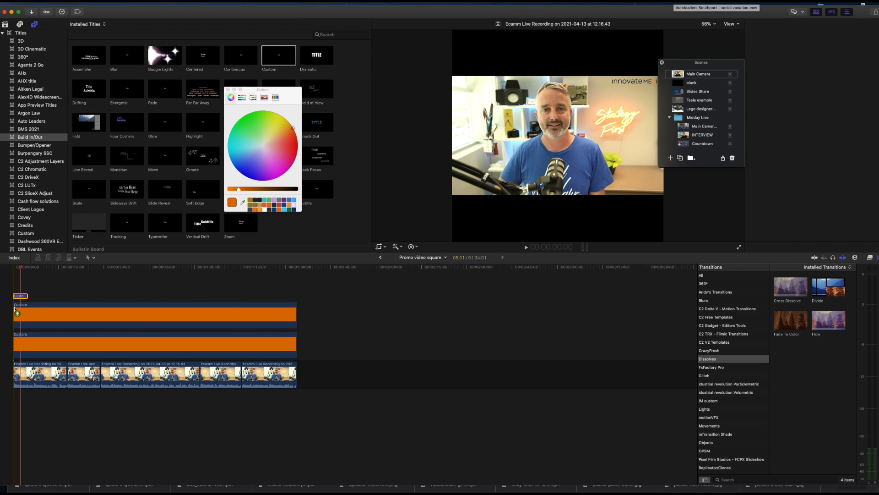
click(19, 295)
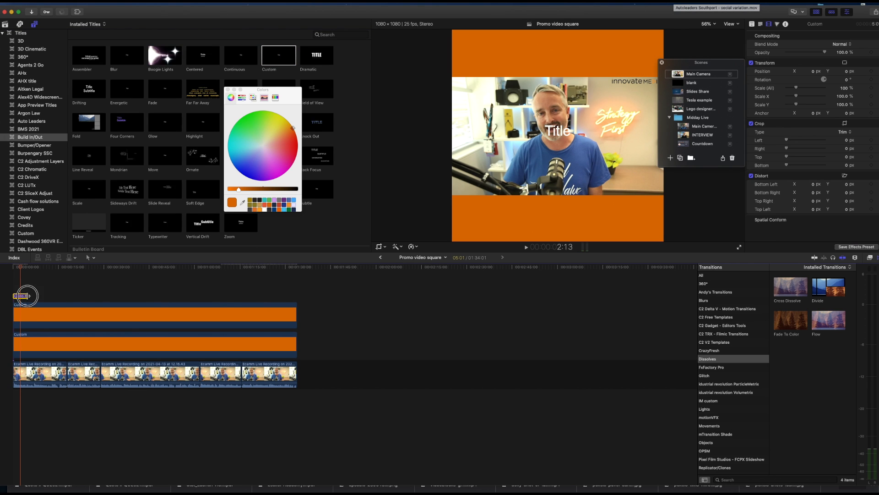
drag(25, 296, 296, 295)
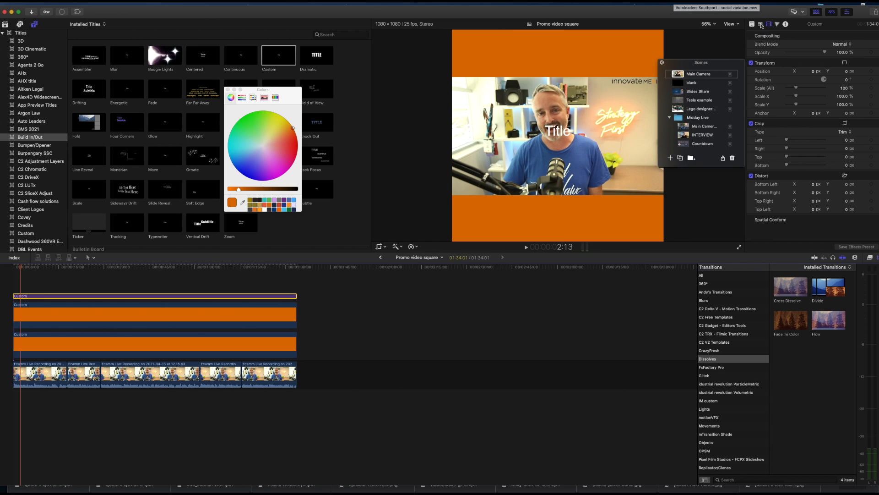
- Replace the placeholder with the workshop name and set the title to all capitals
click(760, 24)
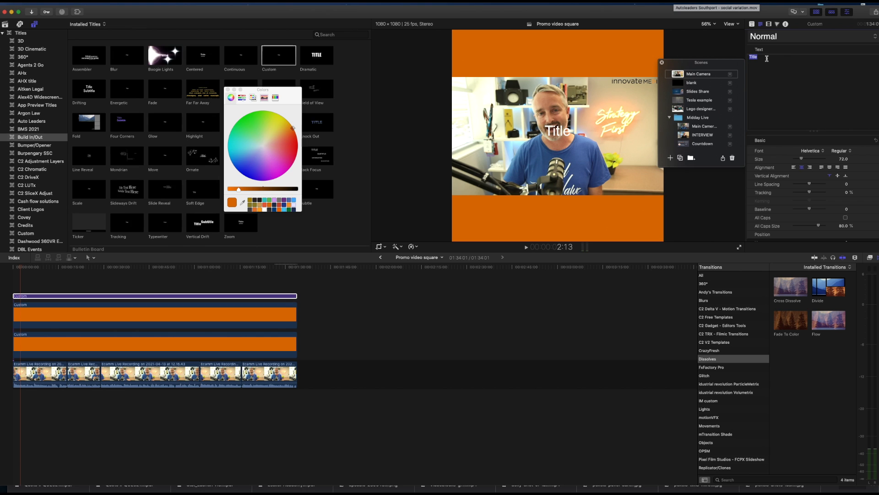
drag(558, 130, 564, 37)
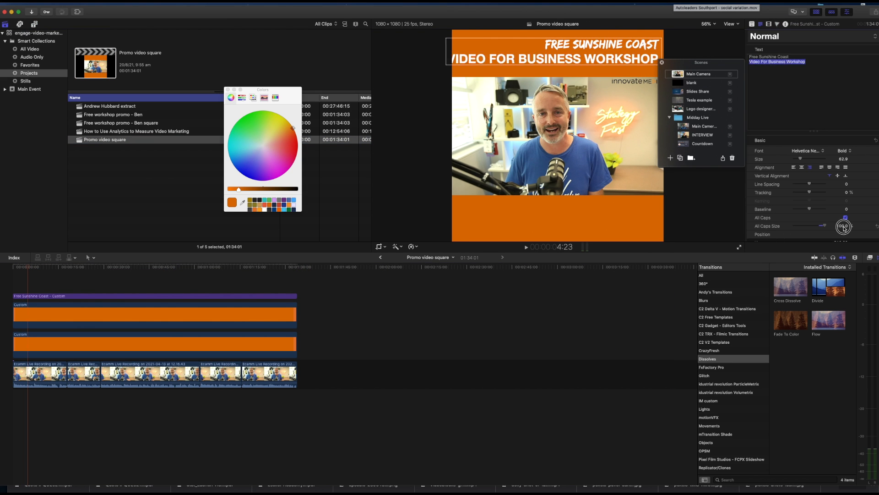
click(846, 218)
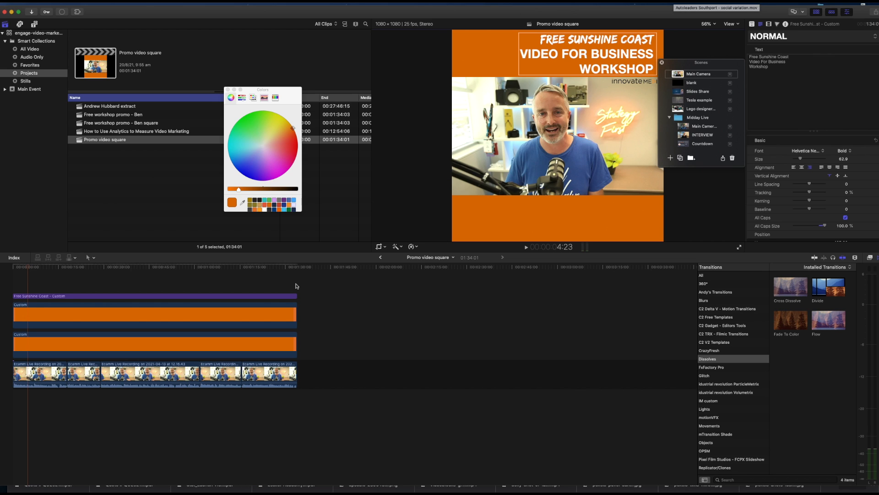
mouse_move(34, 201)
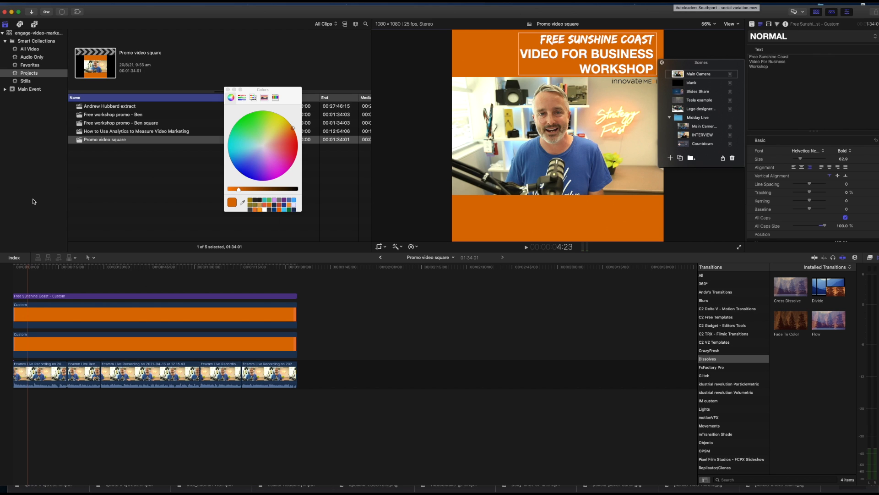
- Add the IM 2020 site logo still above the timeline, lasting the whole video
click(26, 81)
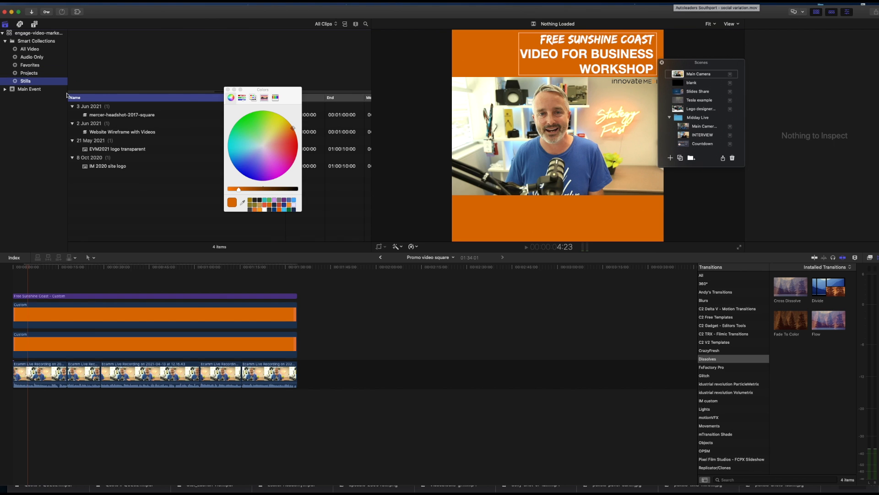
click(108, 165)
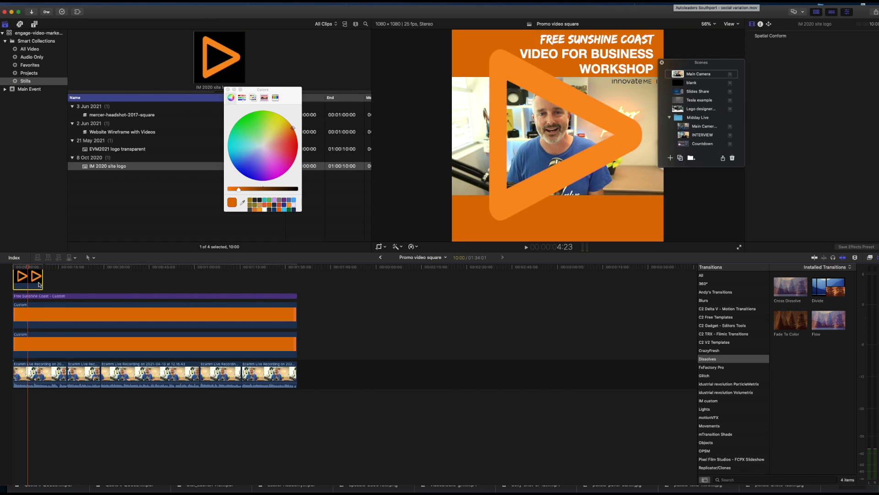
drag(31, 282, 280, 282)
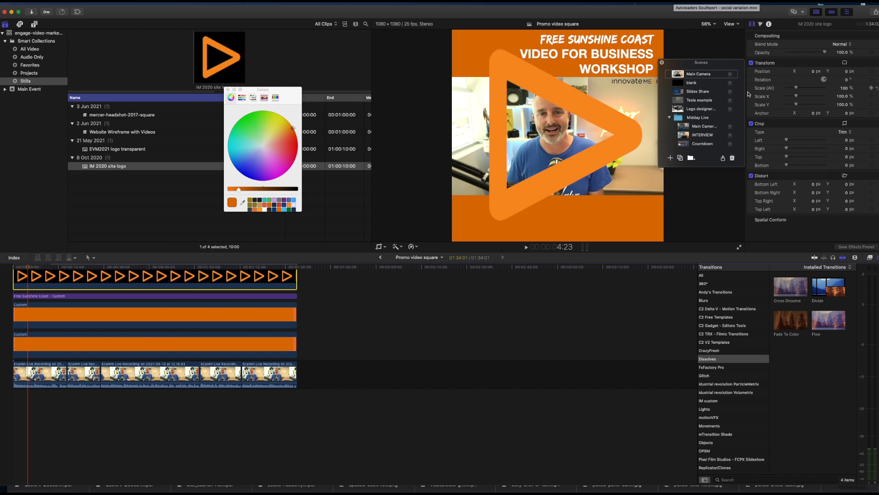
click(93, 283)
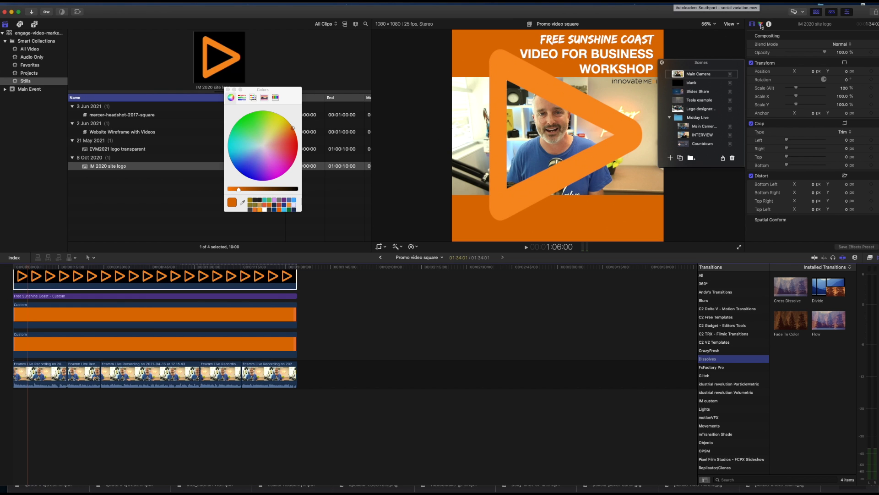
- Make the logo white with colour correction and check it at other moments in the promo
click(761, 24)
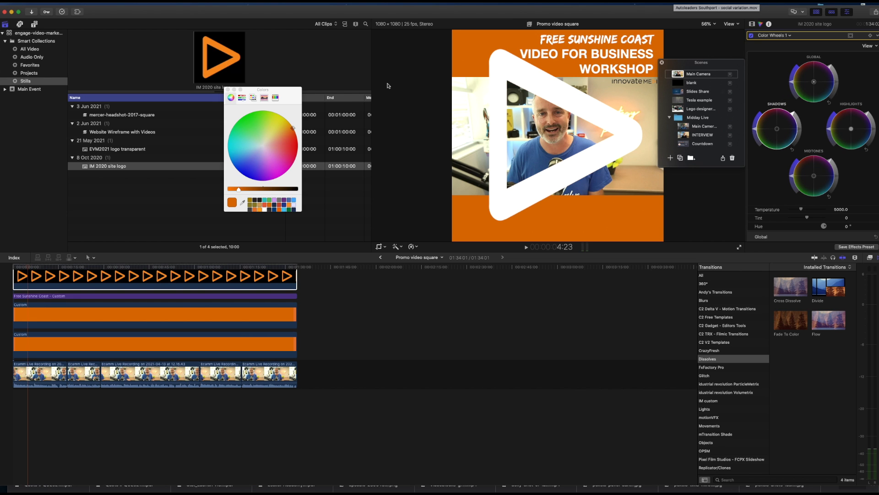
mouse_move(169, 220)
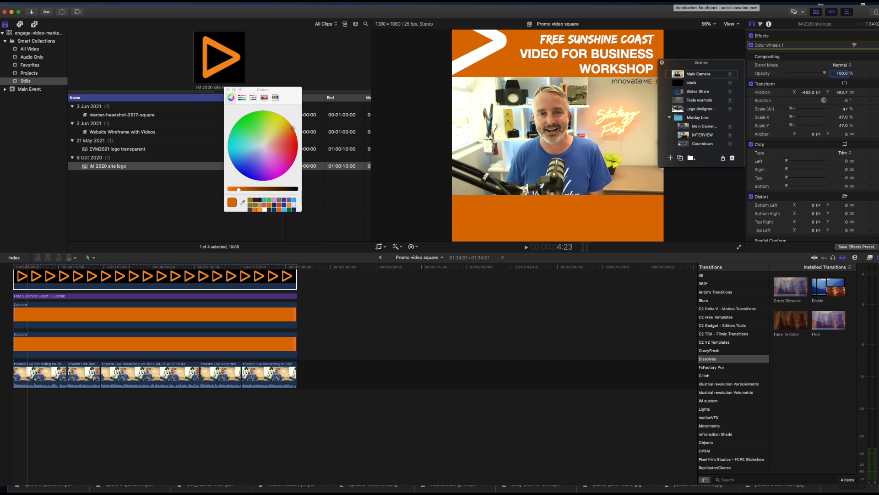
click(193, 267)
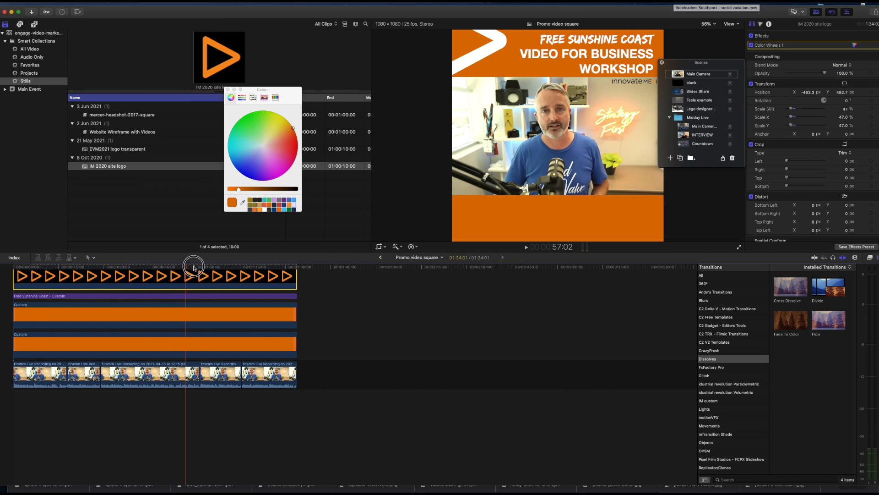
click(46, 275)
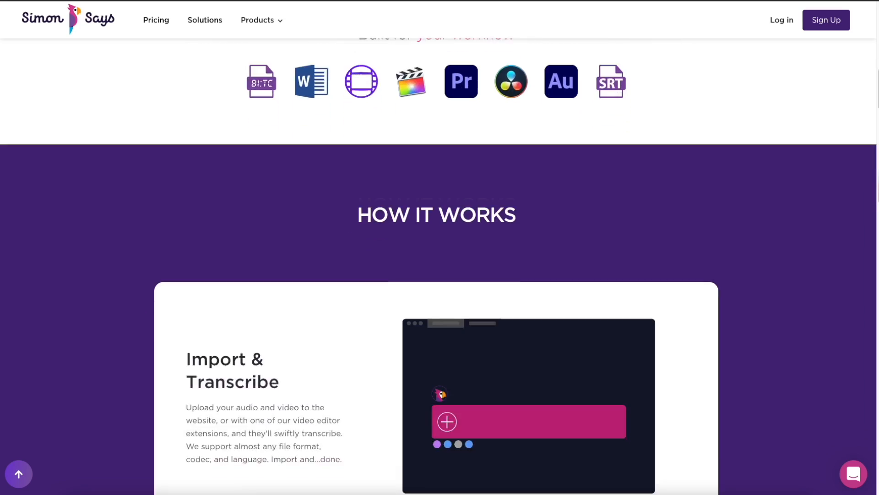
- Browse the Simon Says how-it-works steps and bring up the SimonSays FCPX Extension
scroll(down, 3)
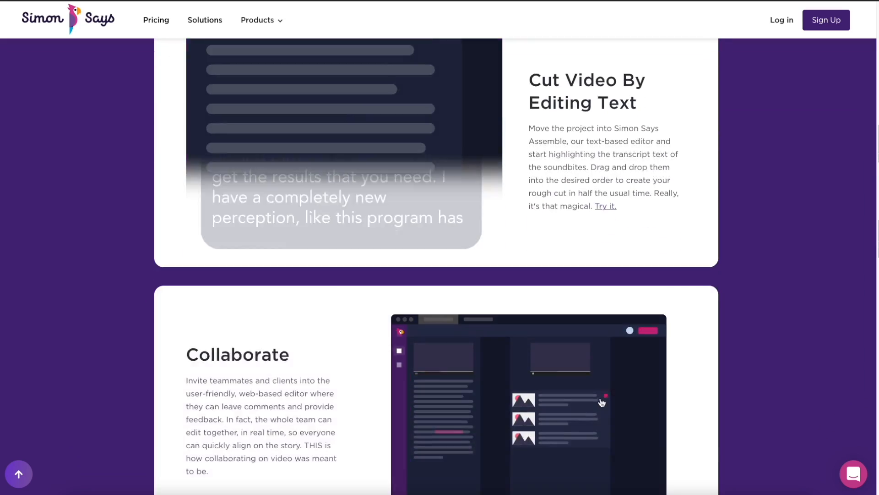
click(156, 19)
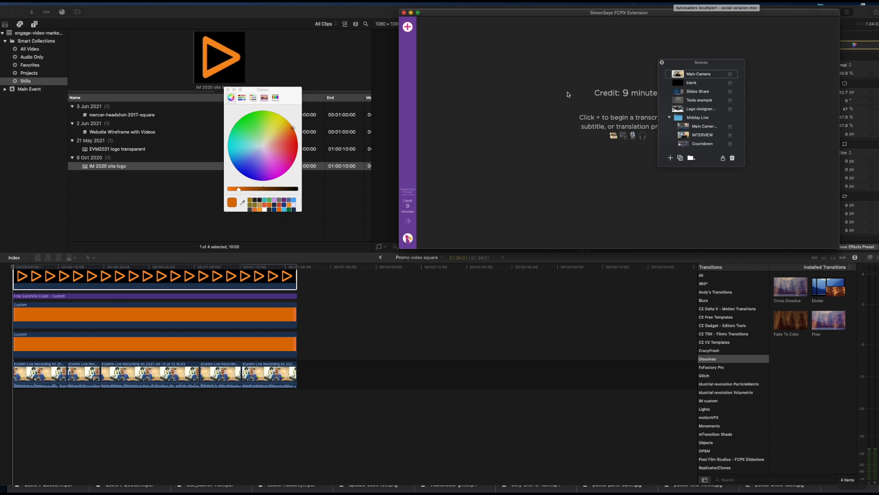
mouse_move(624, 96)
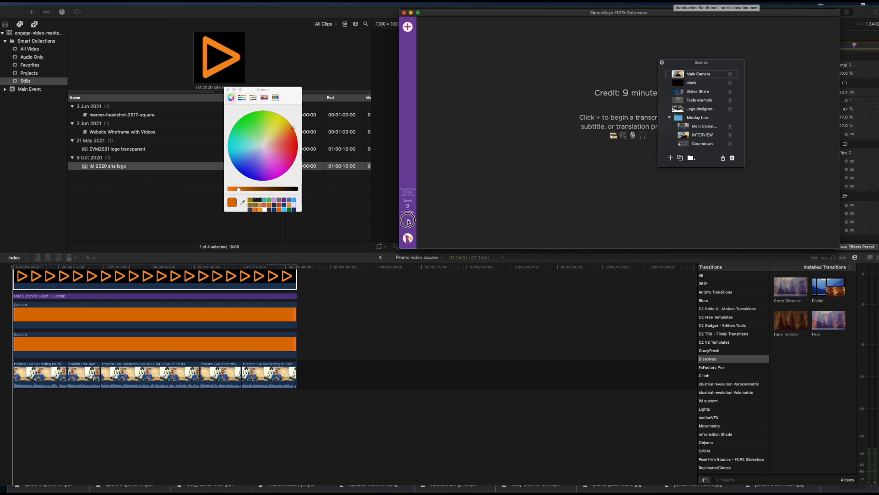
- Share the promo project to Simon Says Transcription
click(408, 221)
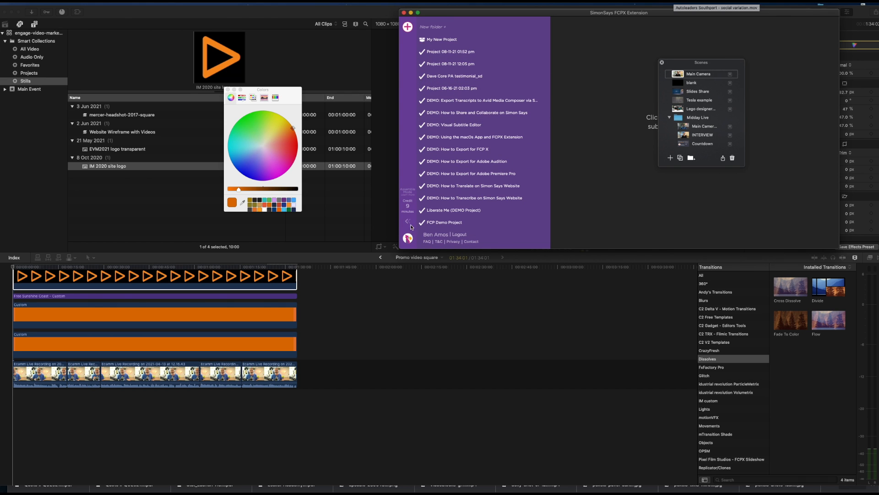
click(53, 6)
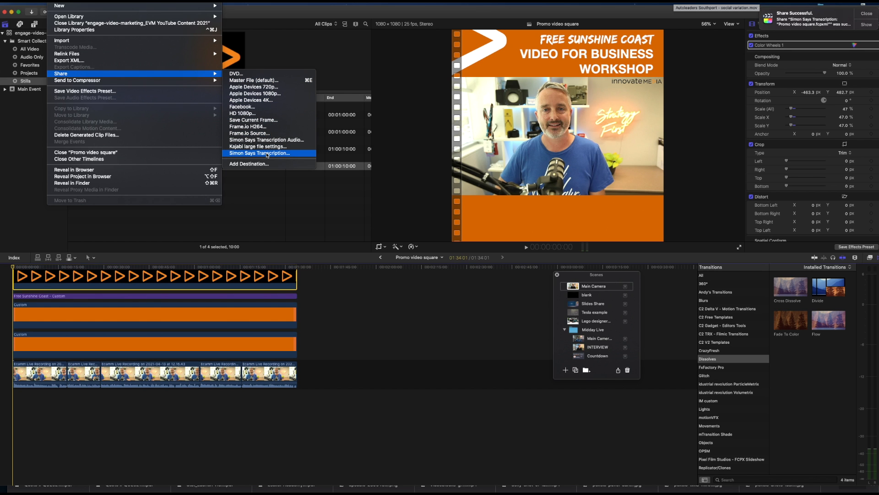
click(258, 153)
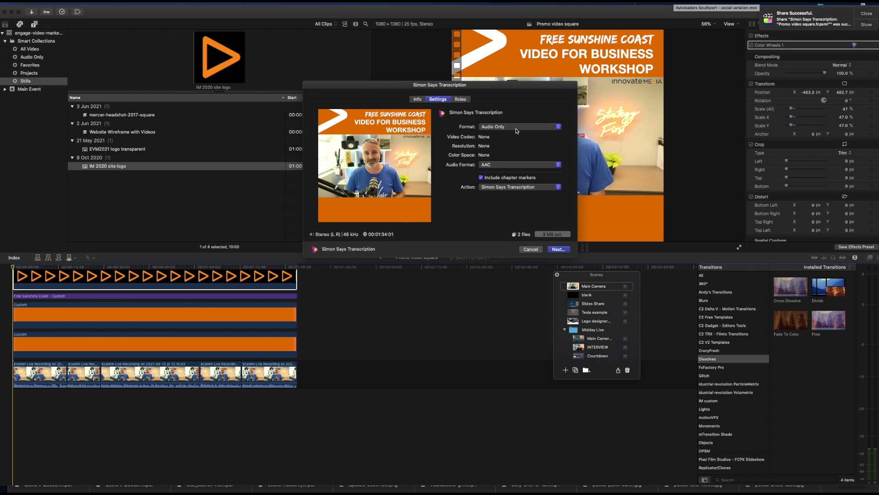
mouse_move(511, 134)
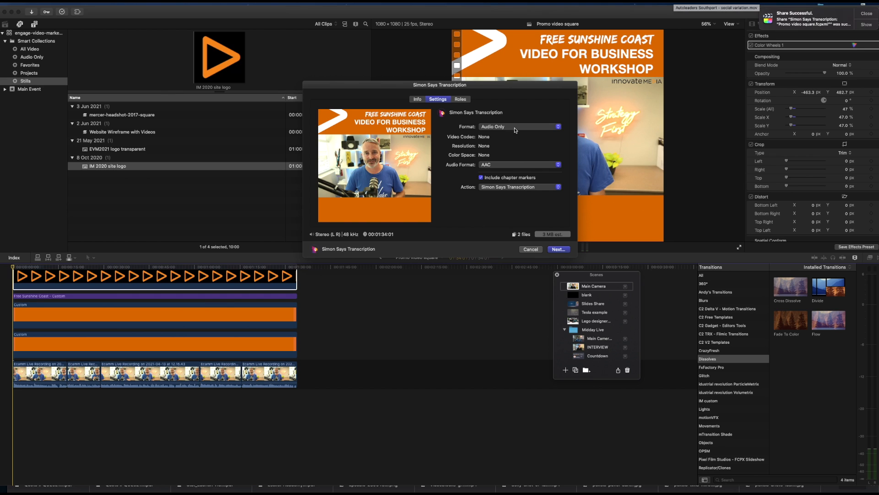
mouse_move(520, 161)
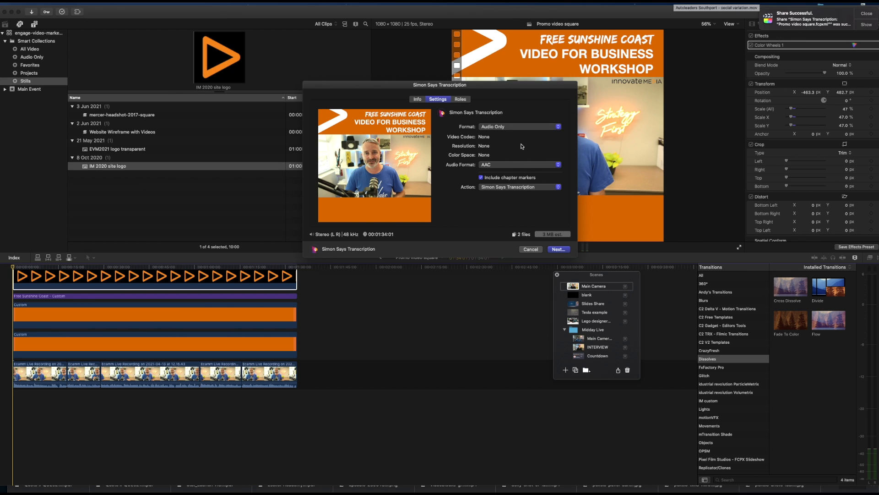
mouse_move(504, 166)
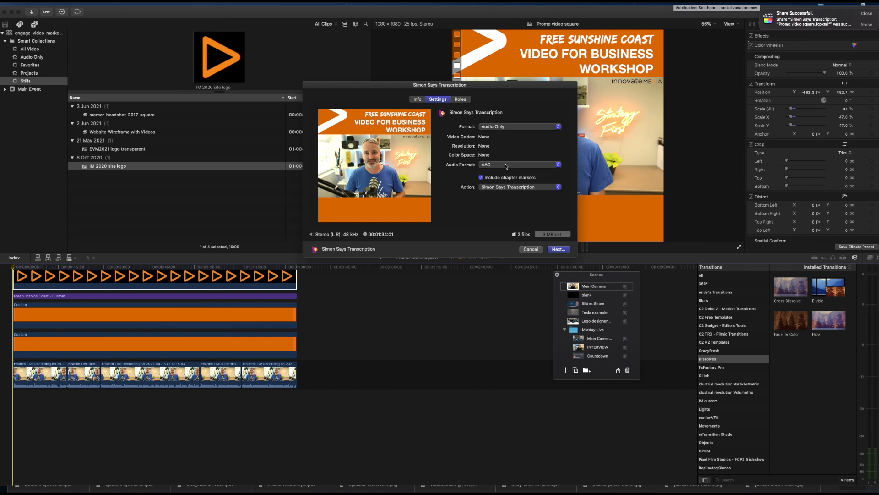
- Export the audio as MP3 and allow keychain access to the saved login
click(519, 164)
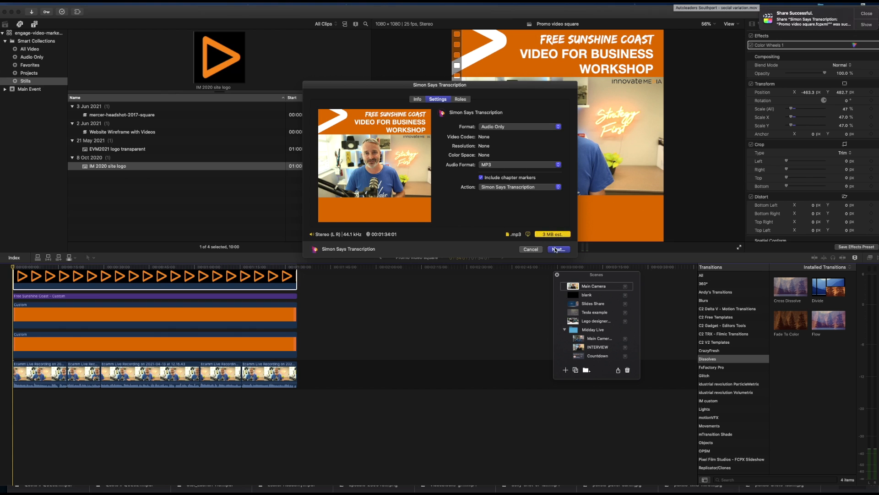
click(558, 249)
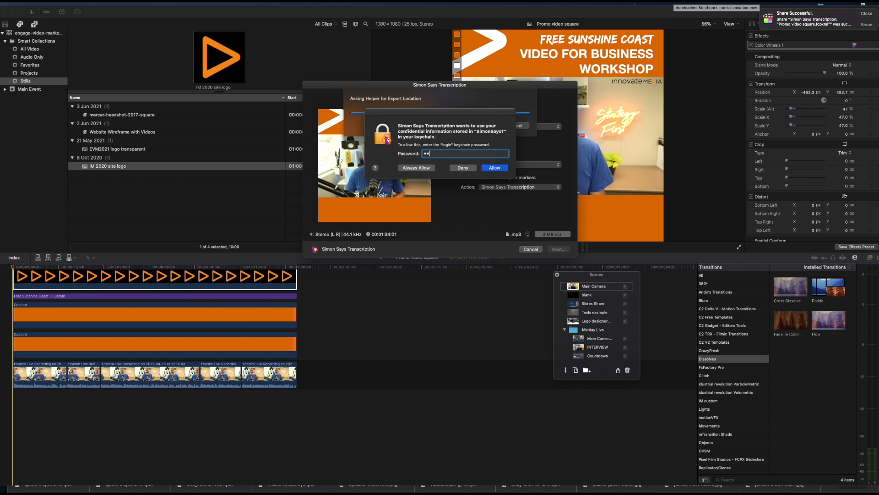
click(494, 167)
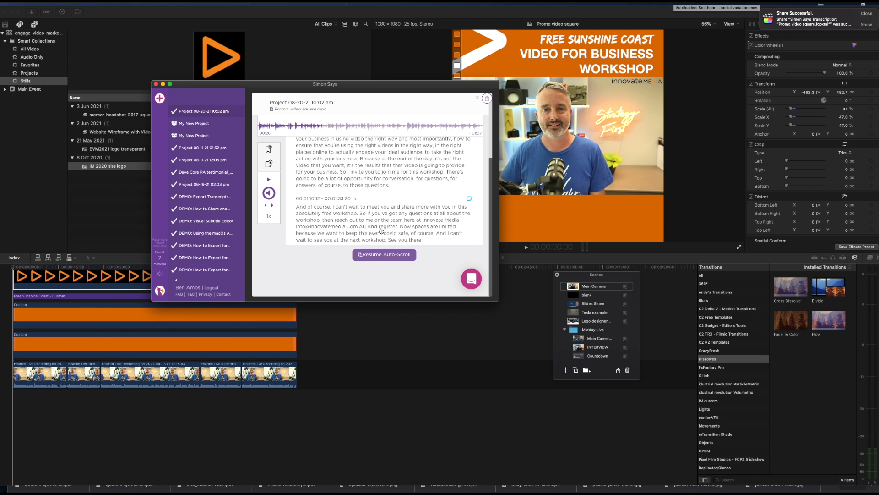
mouse_move(479, 225)
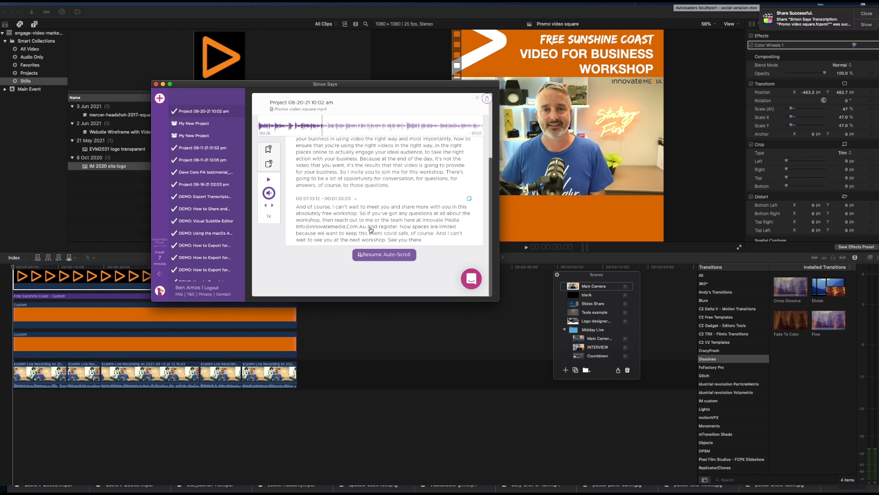
mouse_move(451, 231)
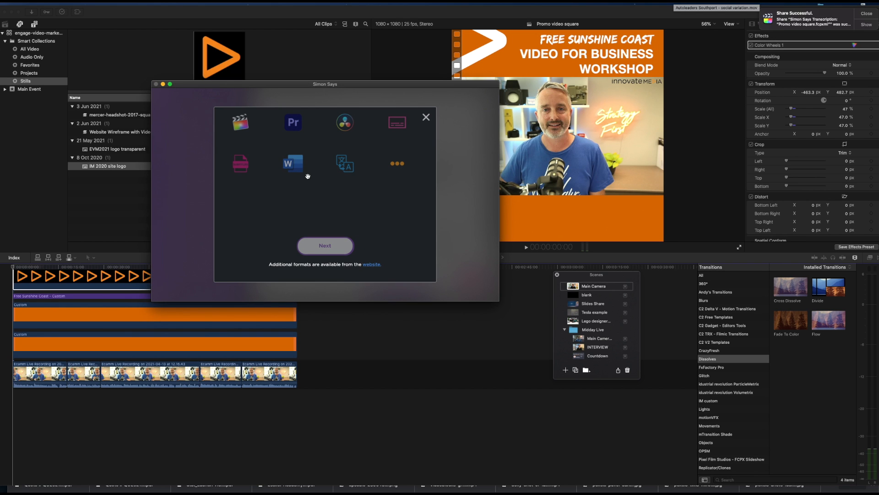
mouse_move(240, 122)
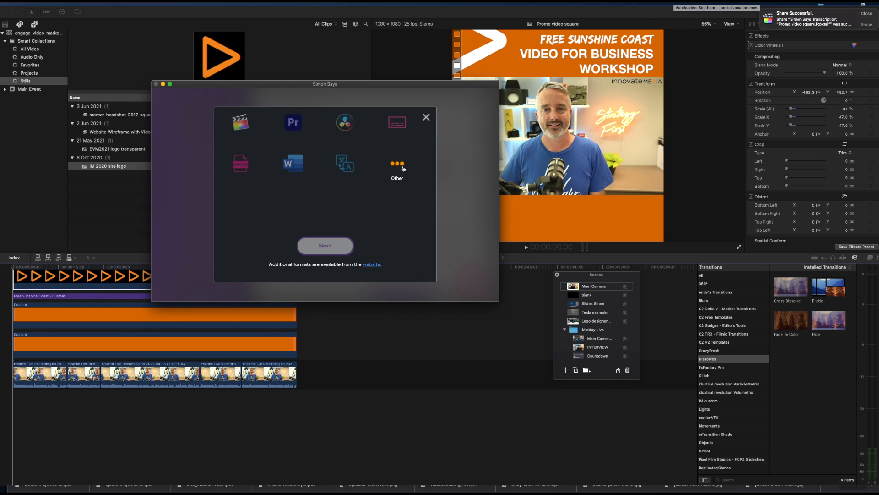
- Choose Final Cut Pro X titles as the transcript export format and reach Ready to Export
click(240, 121)
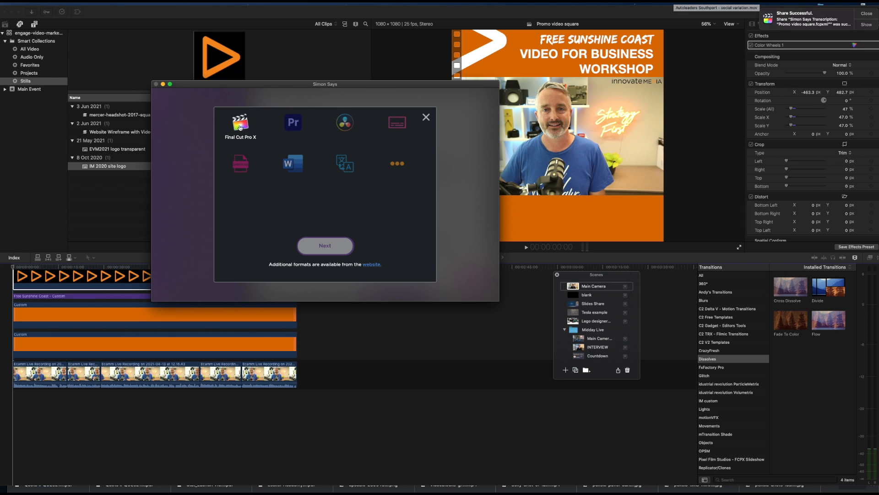
click(240, 122)
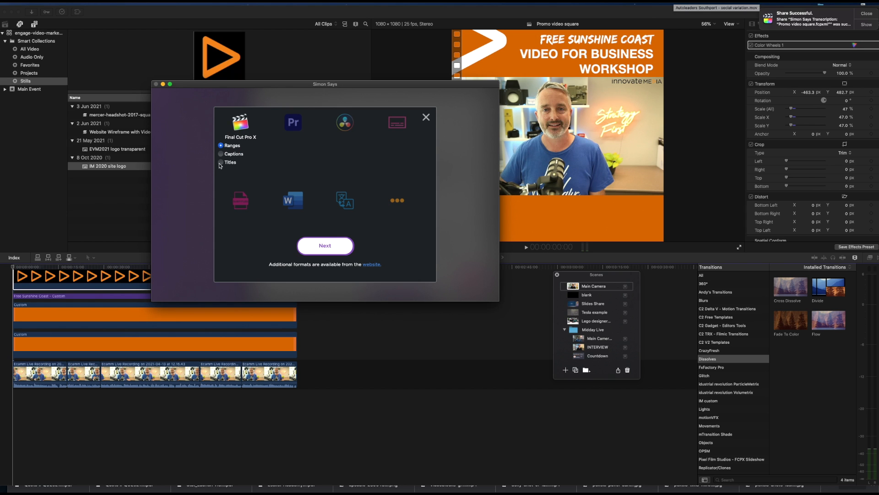
click(221, 163)
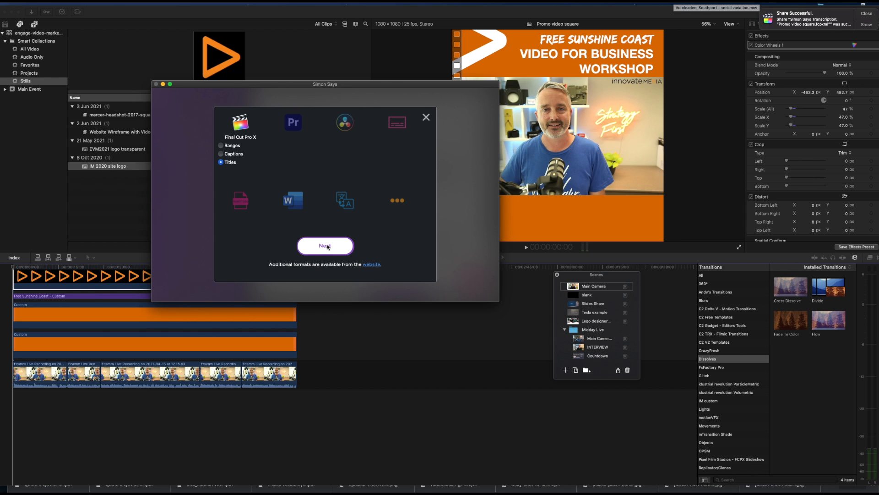
click(325, 246)
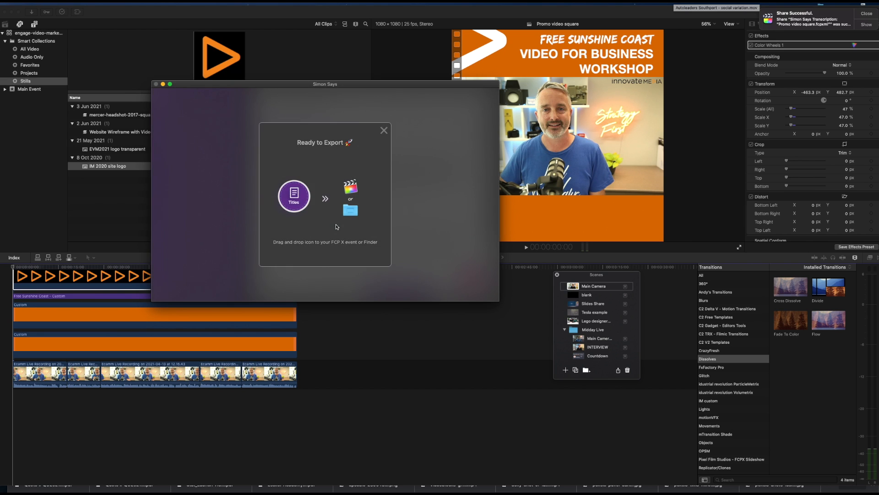
mouse_move(333, 224)
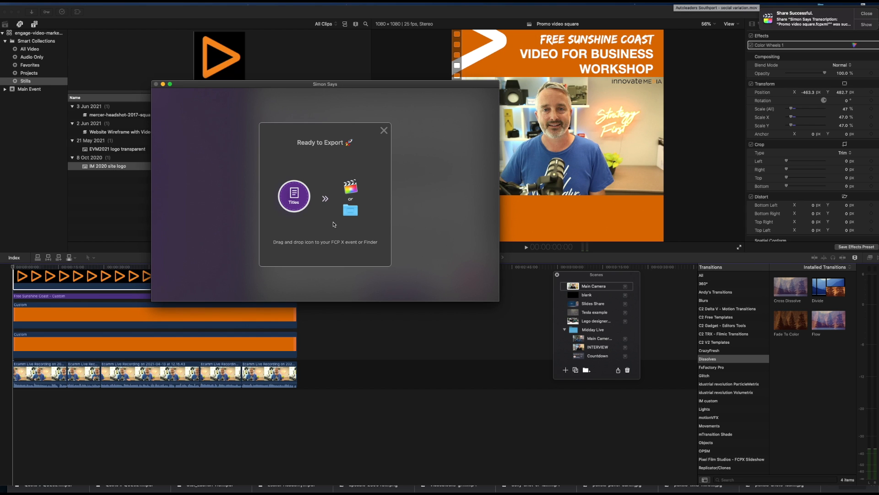
mouse_move(320, 214)
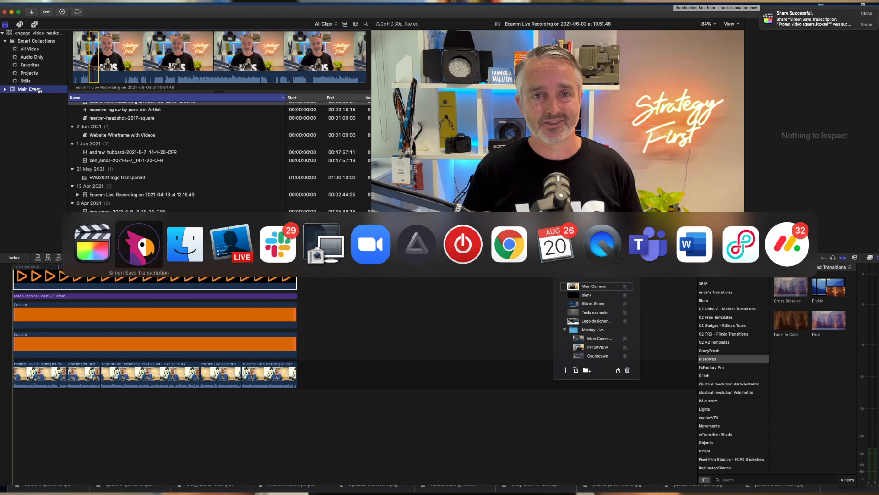
- Show the Main Event clips and bring in the Simon Says titles export
click(138, 244)
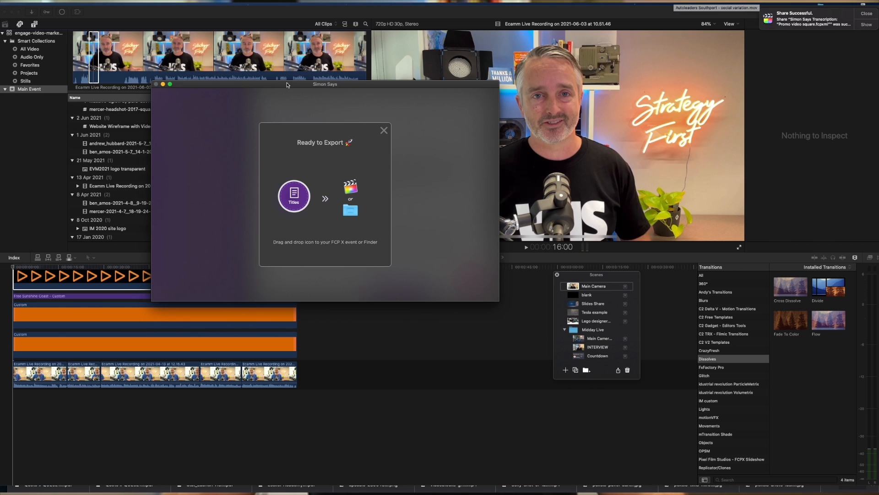
click(384, 130)
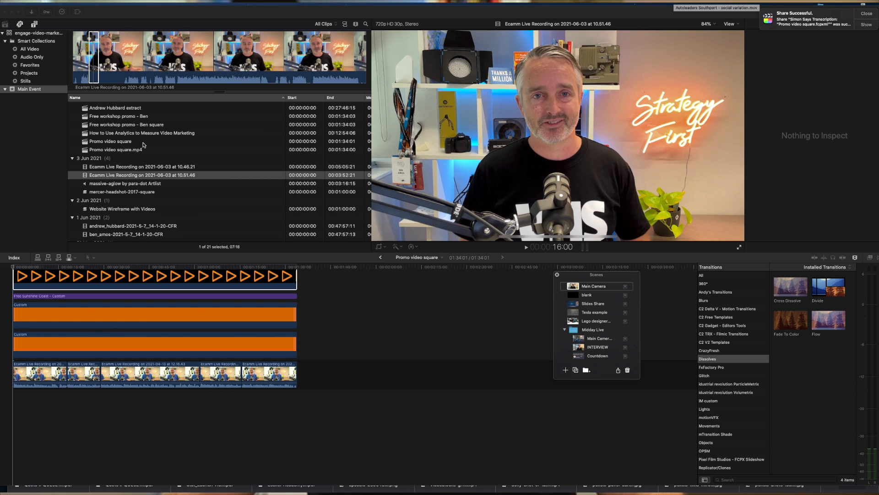
- Open the Promo video square.mp4 titles timeline with the transcript captions
click(116, 150)
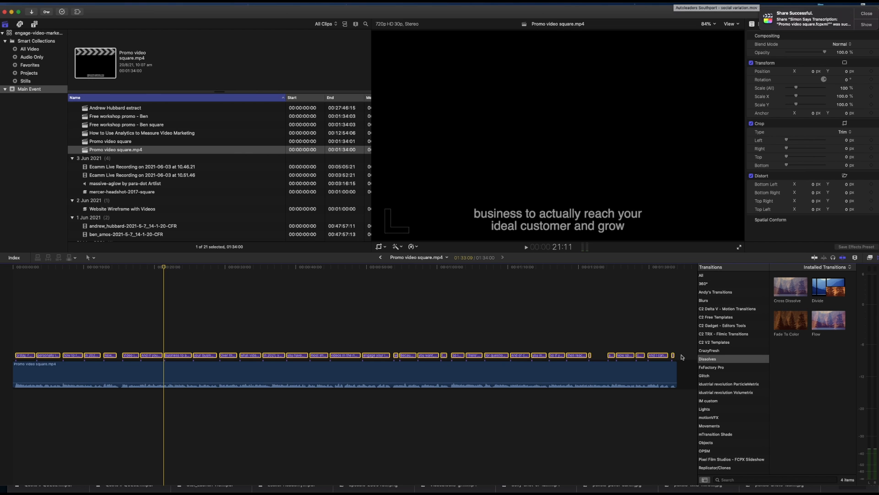
mouse_move(236, 191)
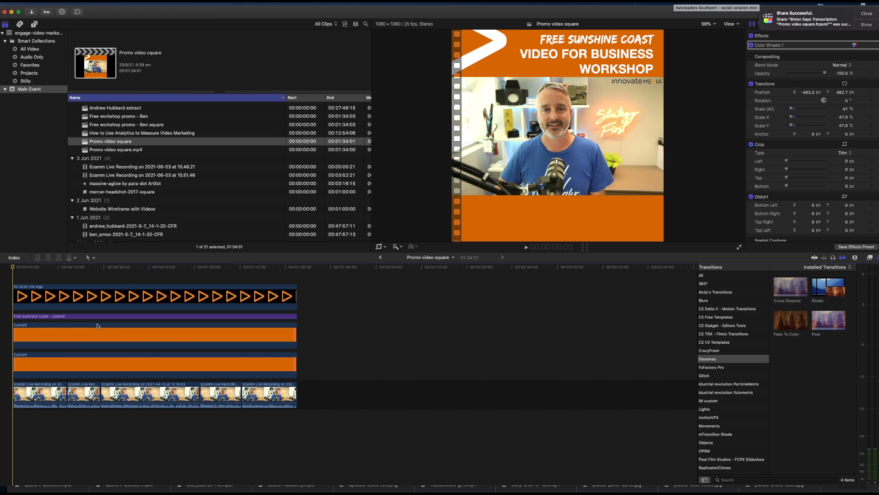
mouse_move(85, 322)
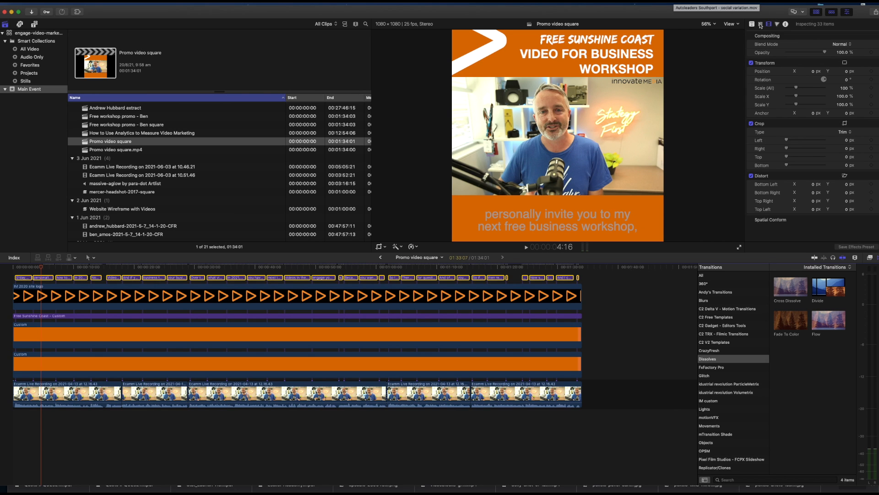
- Expand the caption text's Face settings and set its colour to white
scroll(down, 3)
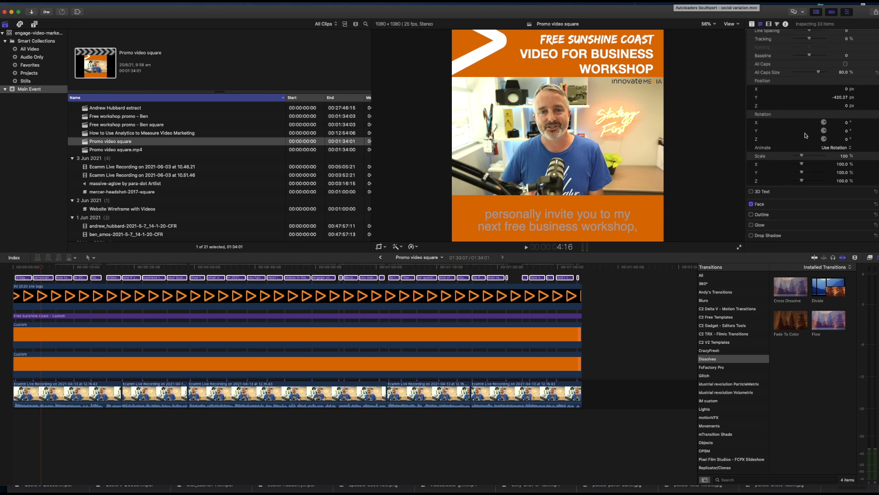
click(752, 205)
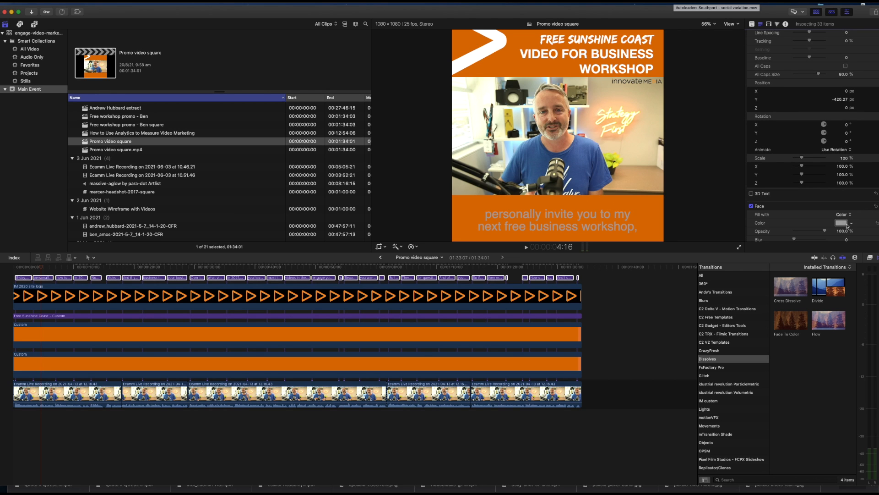
click(846, 223)
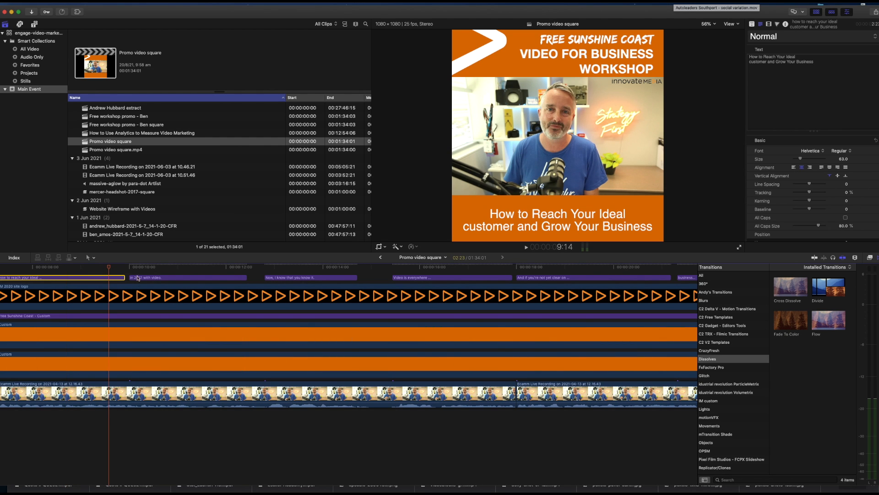
click(526, 246)
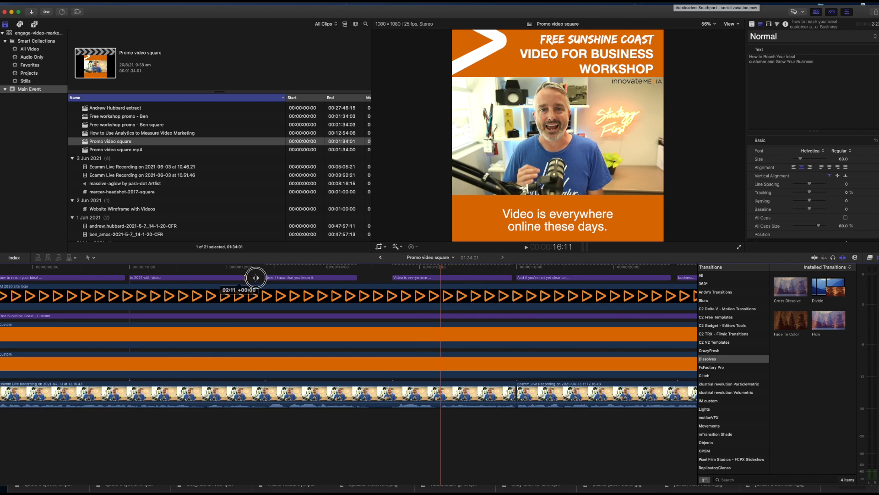
drag(255, 278, 356, 277)
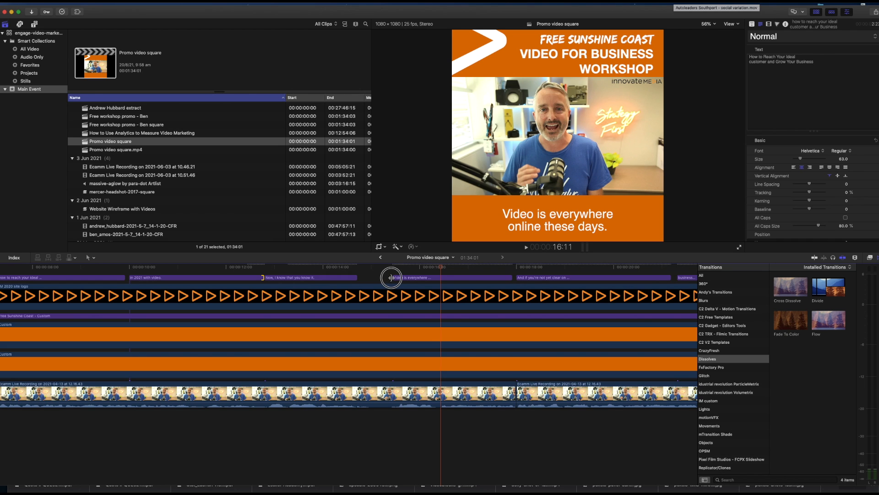
click(387, 276)
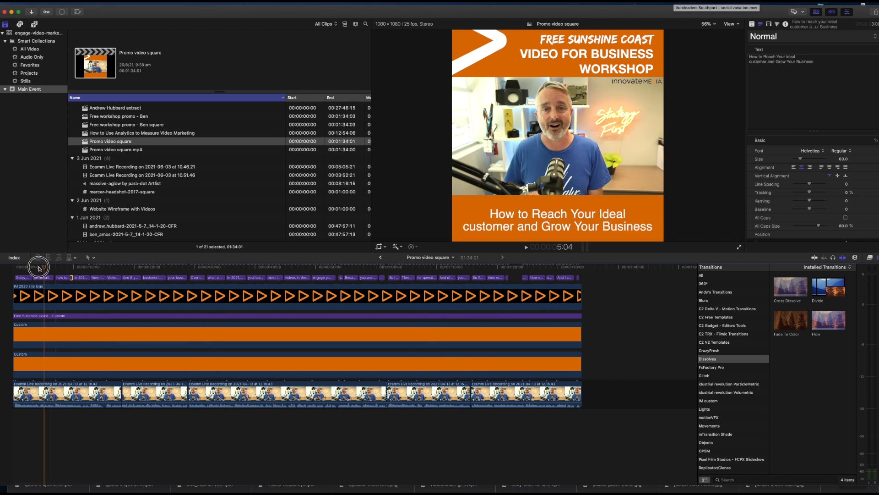
click(457, 277)
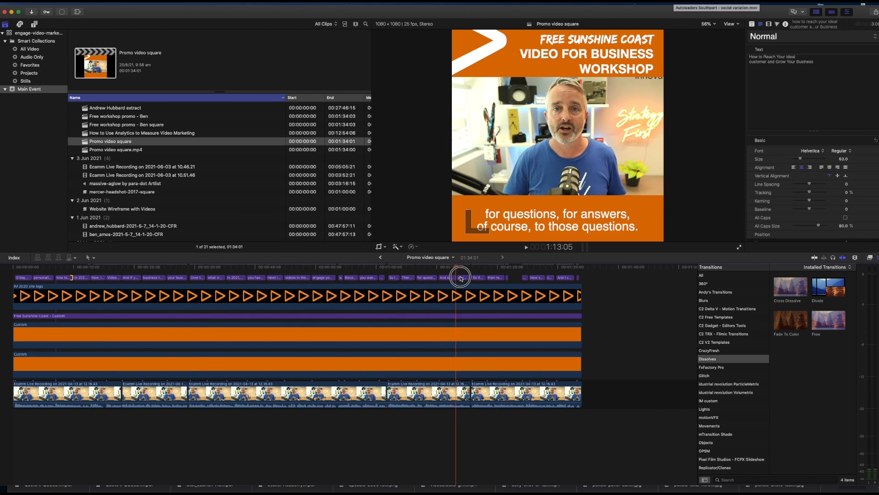
click(415, 266)
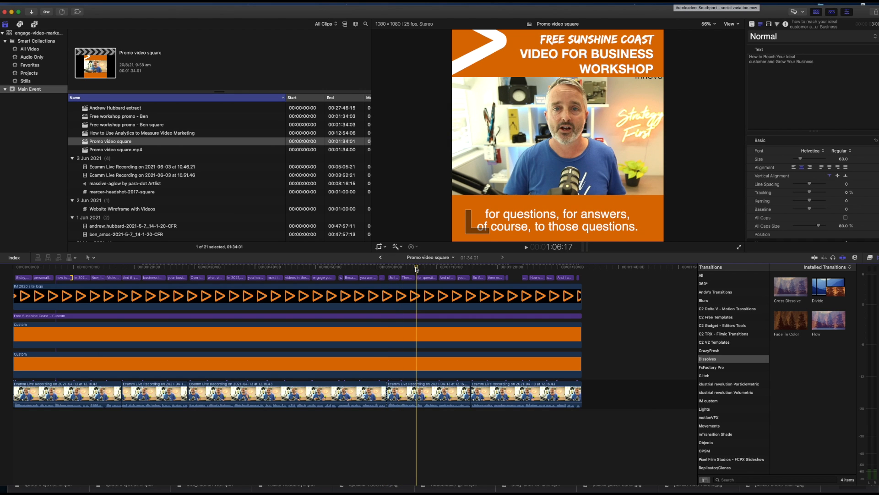